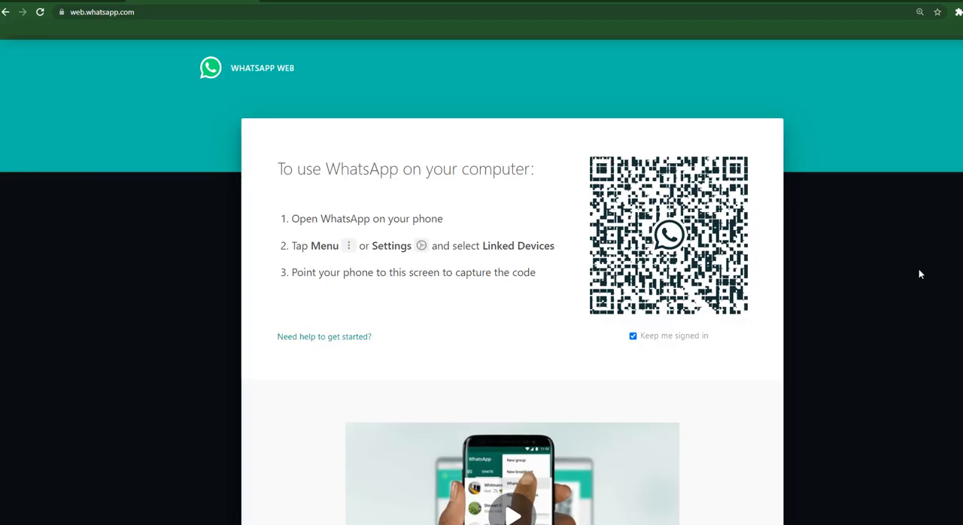
{"action": "mouse_move", "coordinate": [804, 246]}
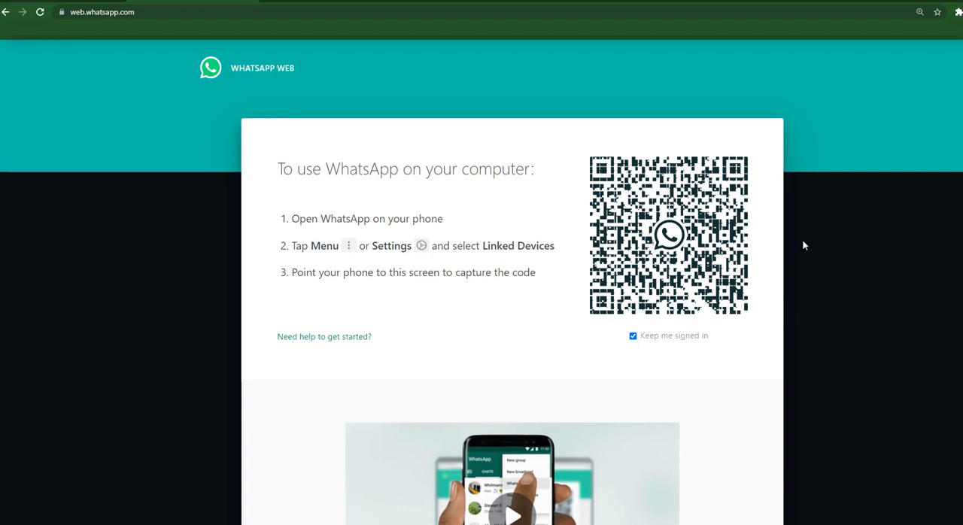
{"action": "mouse_move", "coordinate": [790, 326]}
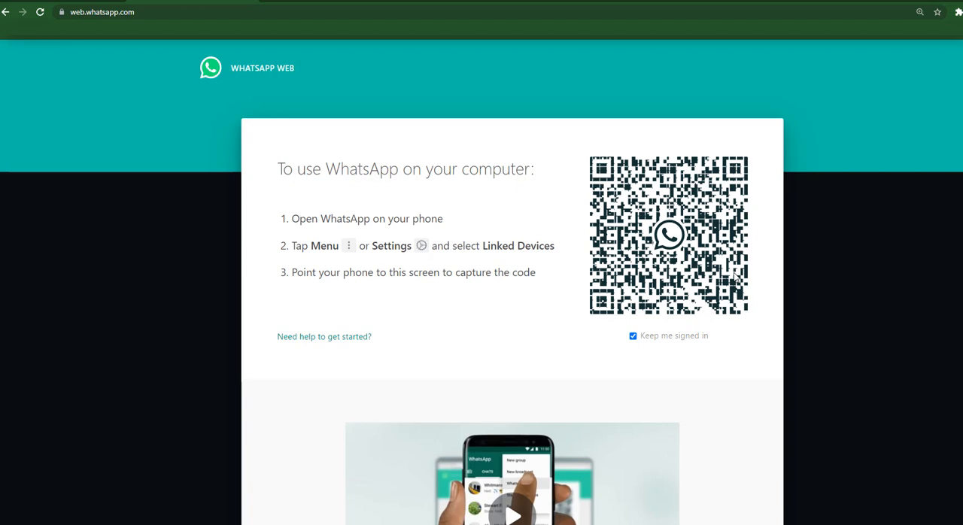
{"action": "mouse_move", "coordinate": [832, 310]}
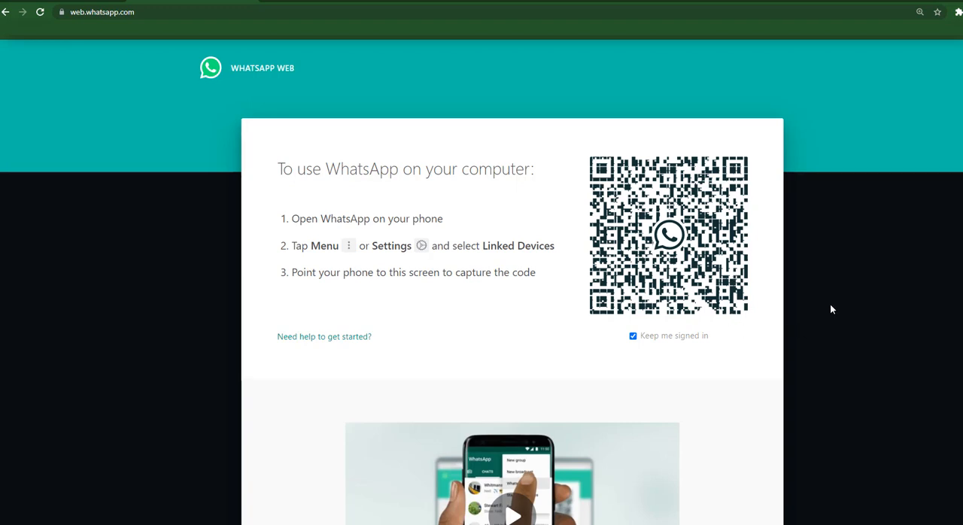
{"action": "mouse_move", "coordinate": [822, 303]}
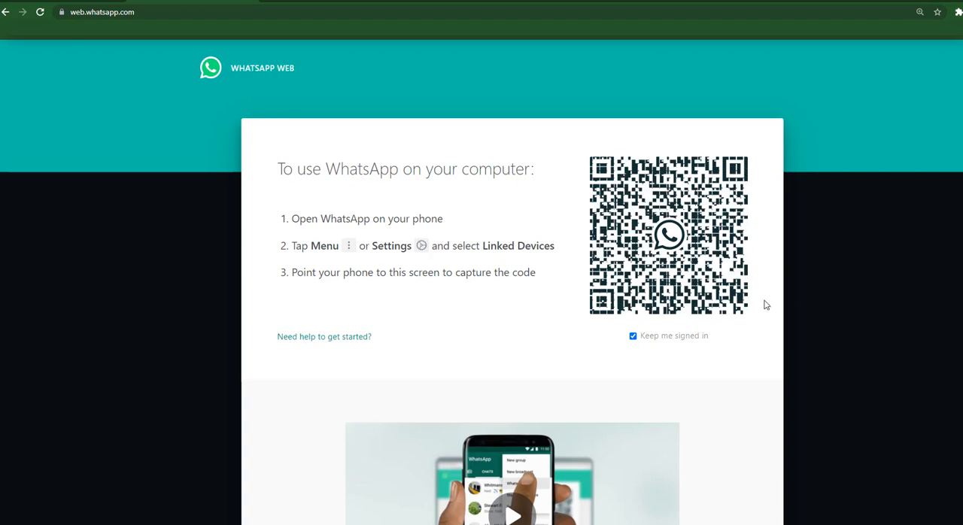
{"action": "mouse_move", "coordinate": [851, 279]}
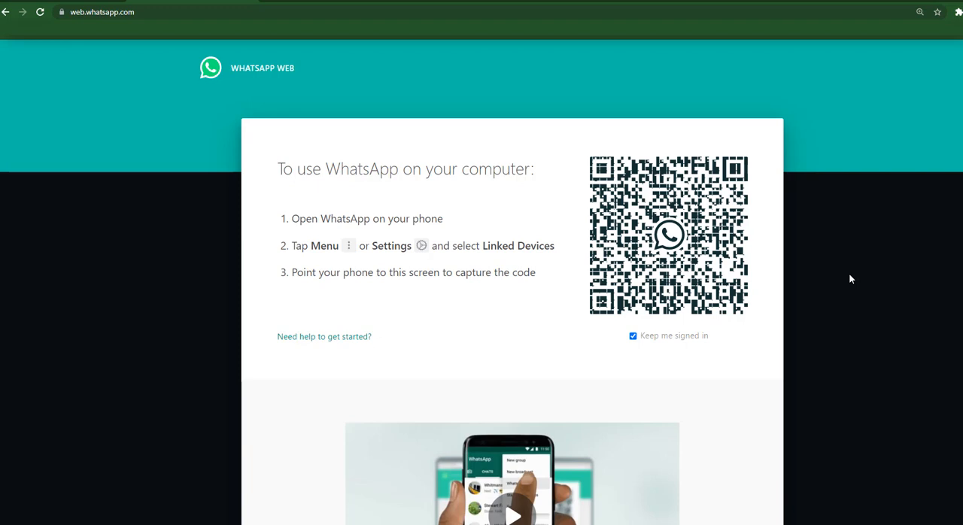
{"action": "mouse_move", "coordinate": [907, 307]}
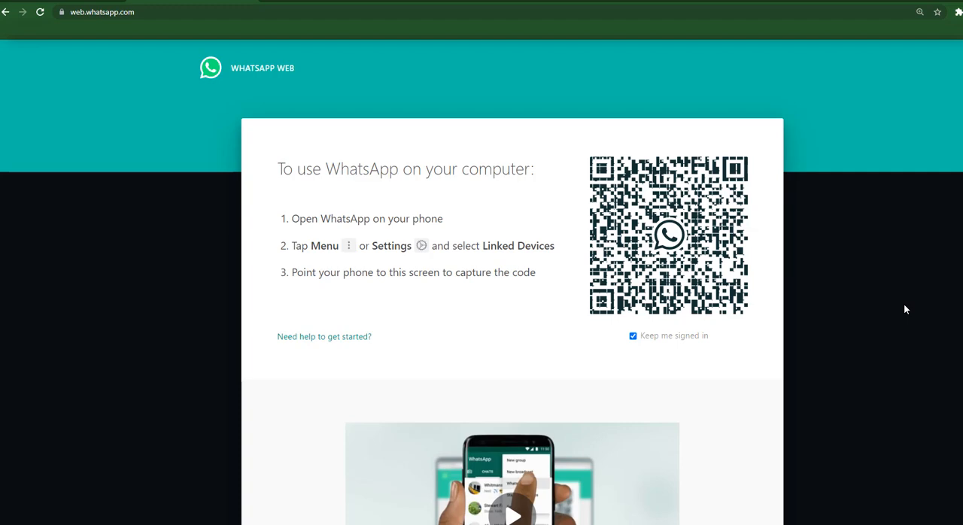
{"action": "mouse_move", "coordinate": [871, 305]}
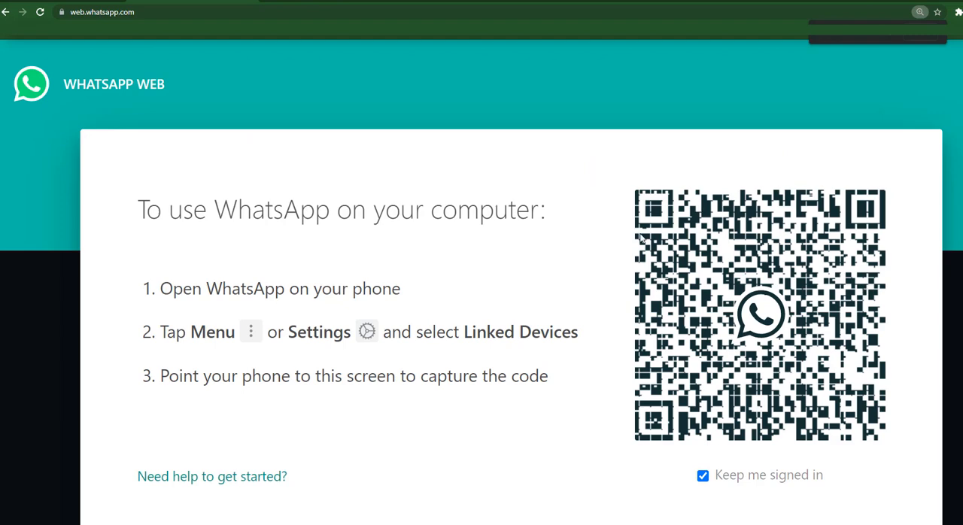
{"action": "mouse_move", "coordinate": [653, 378]}
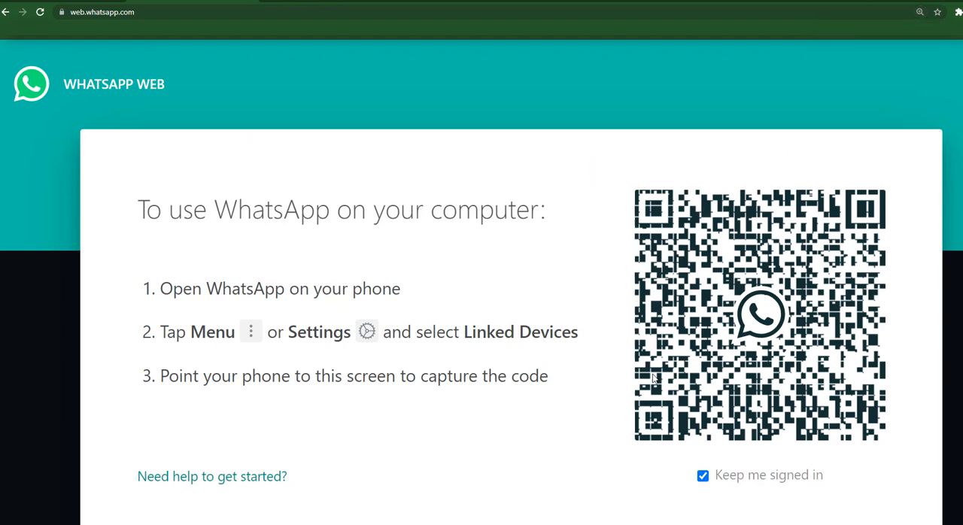
{"action": "mouse_move", "coordinate": [838, 410]}
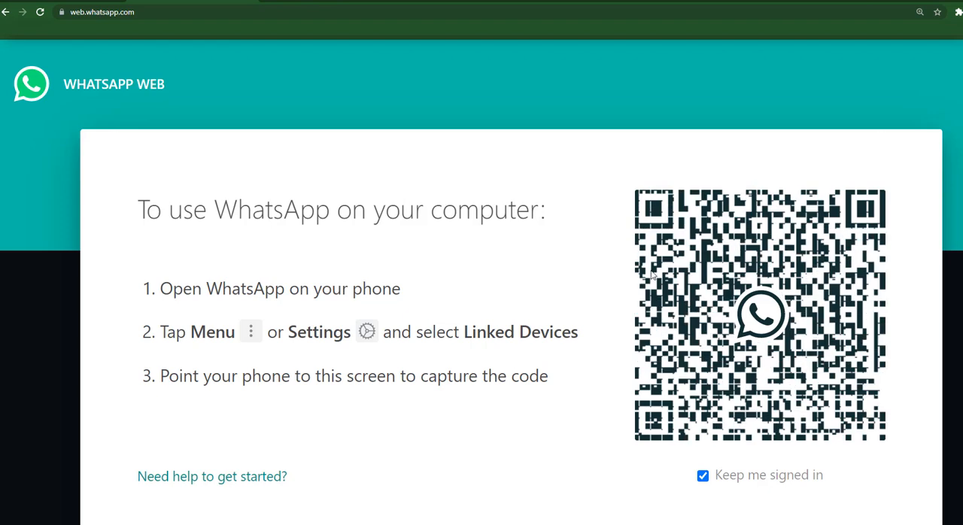
{"action": "mouse_move", "coordinate": [589, 268]}
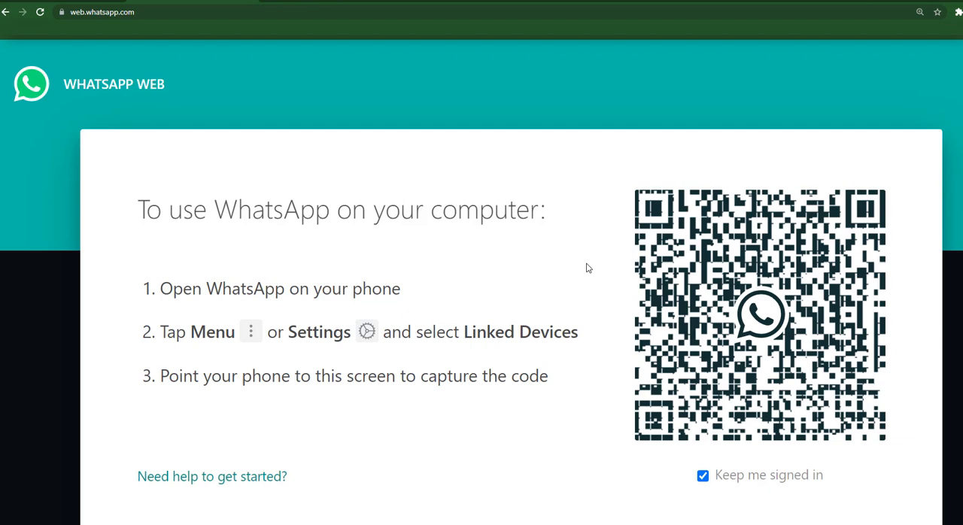
- Open the Desktop folder in File Explorer to find the WhatsApp shortcut
{"action": "left_click", "coordinate": [702, 475]}
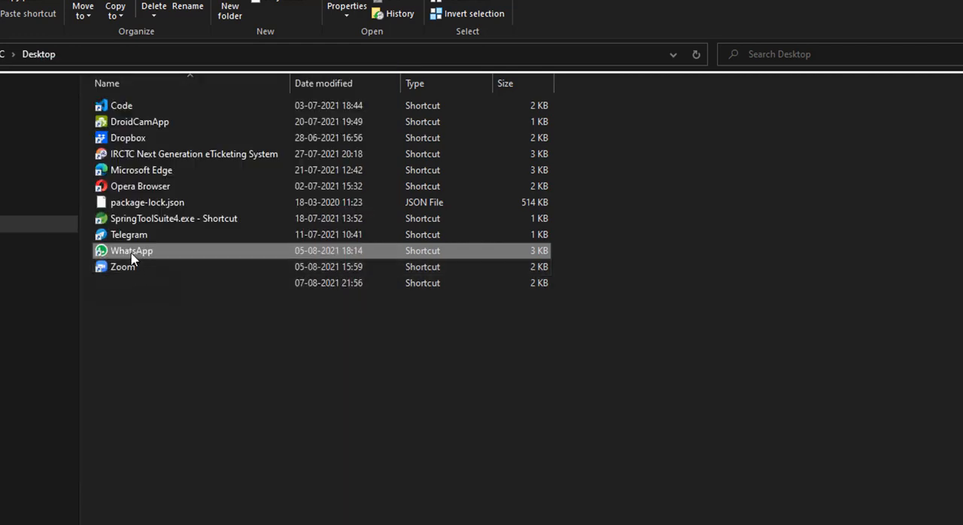
- Launch the WhatsApp desktop app from its Desktop shortcut
{"action": "double_click", "coordinate": [131, 250]}
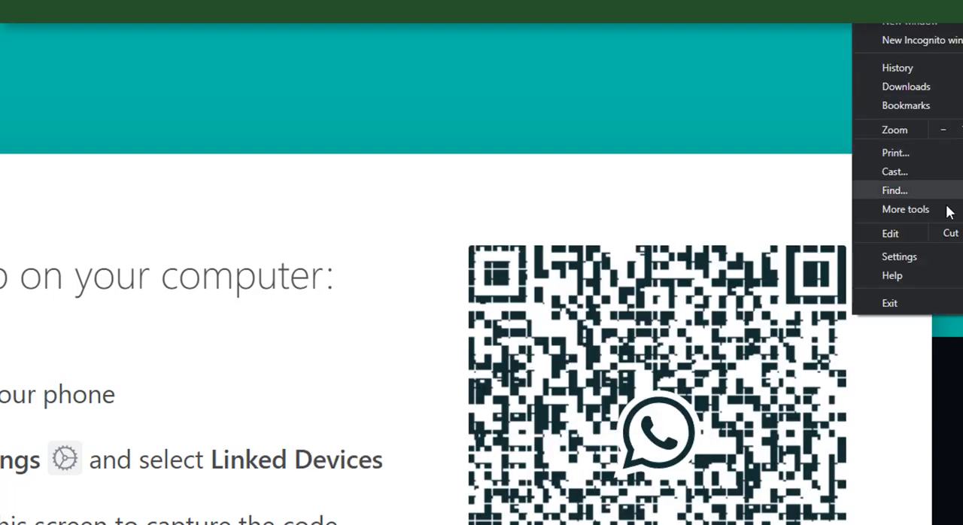
- Search Chrome settings for 'har' and switch off 'Use hardware acceleration when available'
{"action": "left_click", "coordinate": [899, 257]}
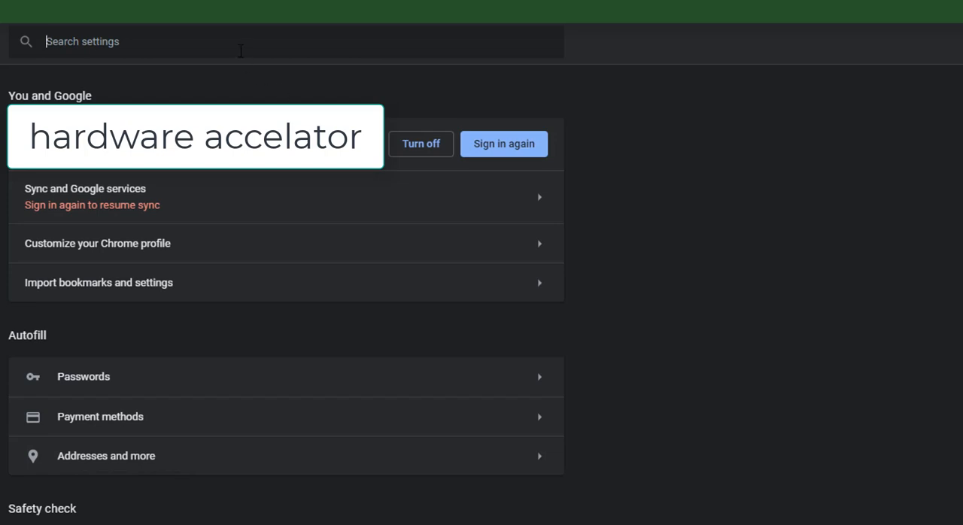
{"action": "type", "text": "hardware"}
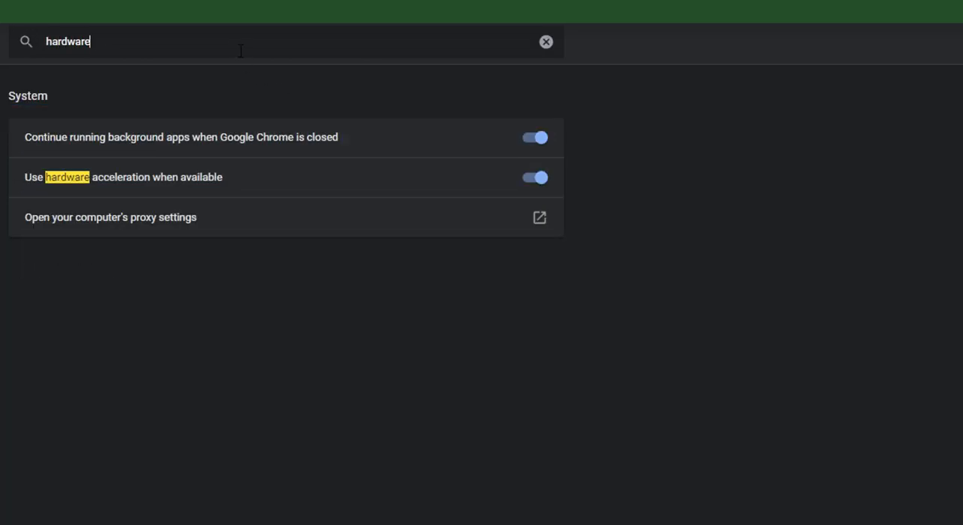
{"action": "mouse_move", "coordinate": [289, 183]}
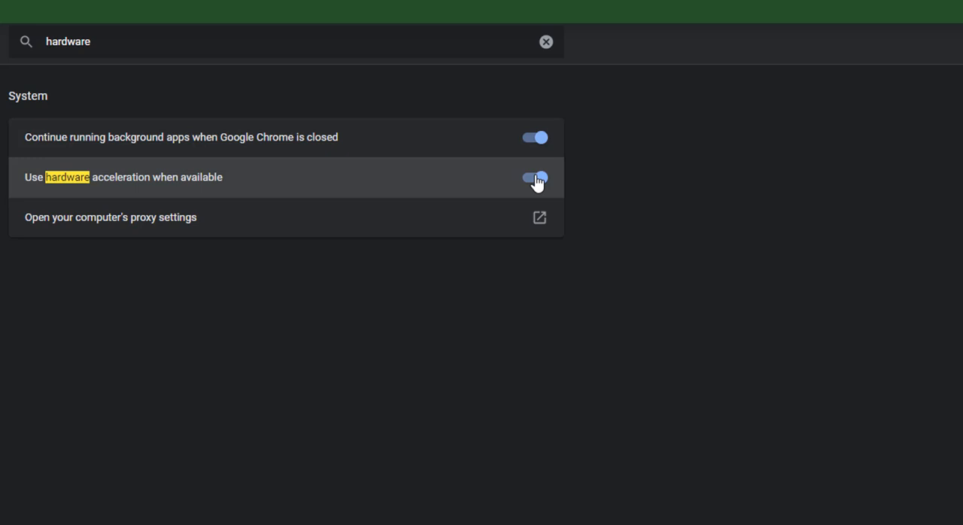
{"action": "left_click", "coordinate": [534, 177]}
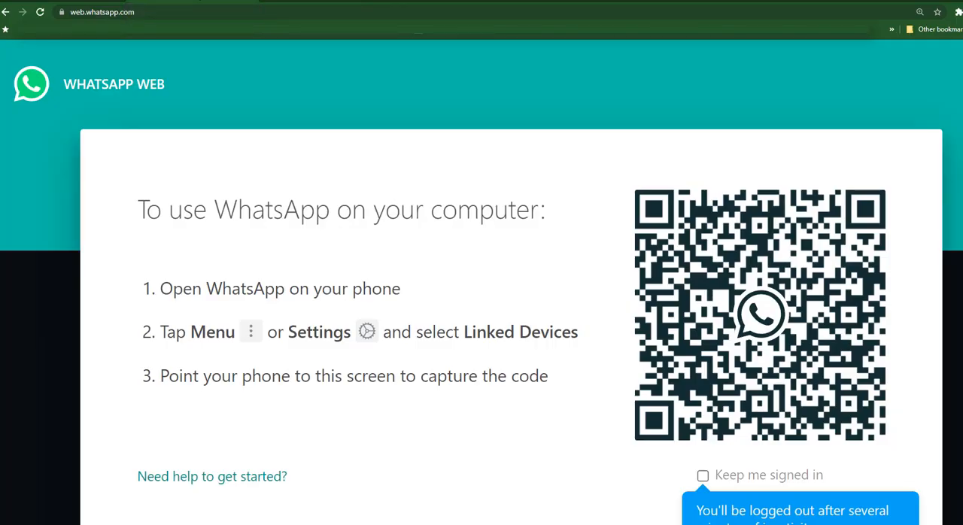
{"action": "mouse_move", "coordinate": [429, 135]}
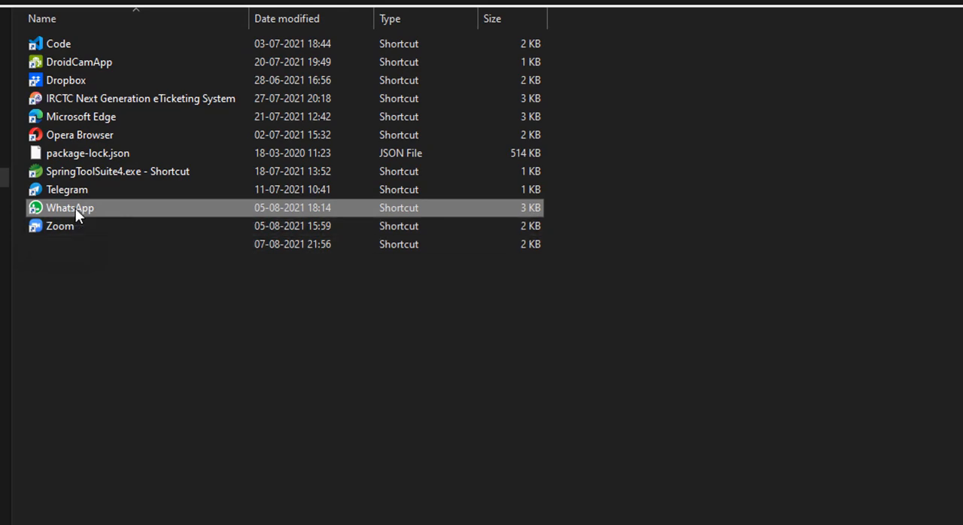
- Set the WhatsApp shortcut's Properties to run in Windows 7 compatibility mode and save
{"action": "right_click", "coordinate": [69, 208]}
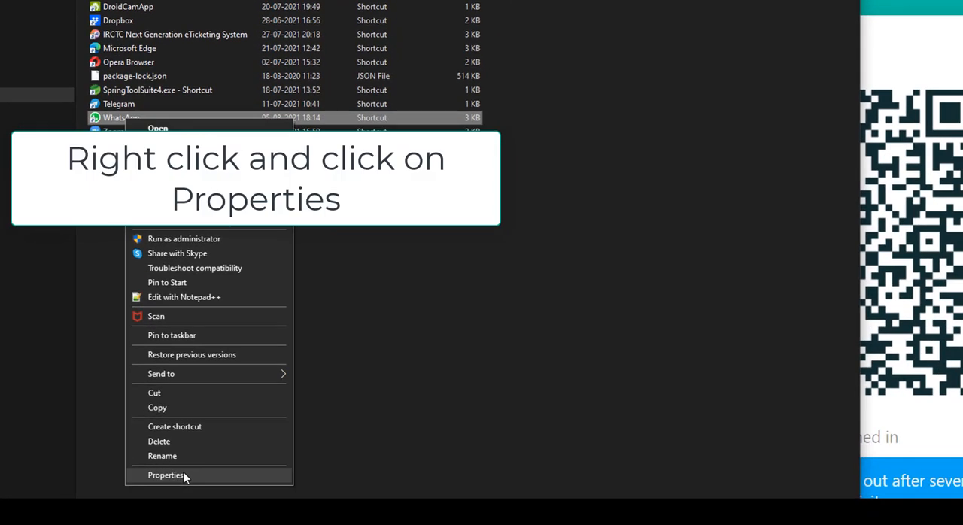
{"action": "left_click", "coordinate": [165, 475]}
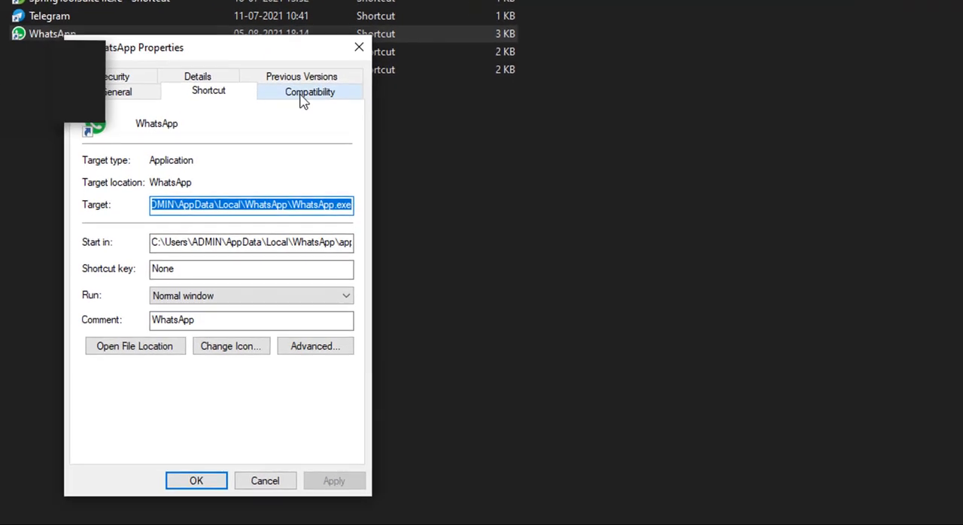
{"action": "left_click", "coordinate": [309, 91]}
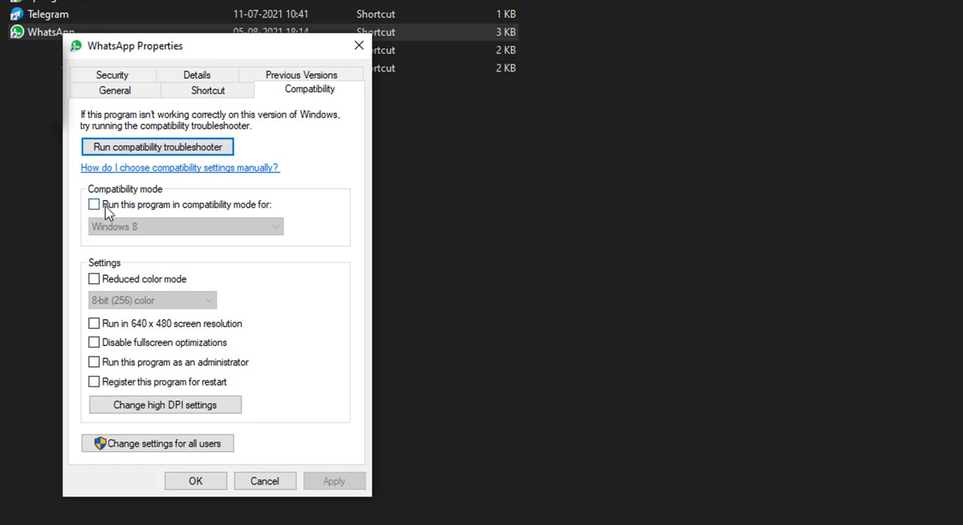
{"action": "mouse_move", "coordinate": [154, 211]}
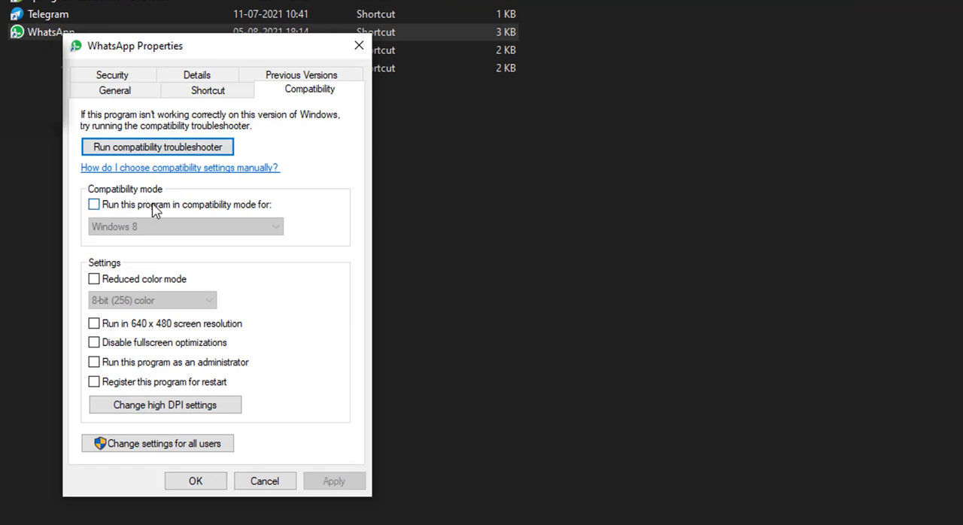
{"action": "mouse_move", "coordinate": [216, 213]}
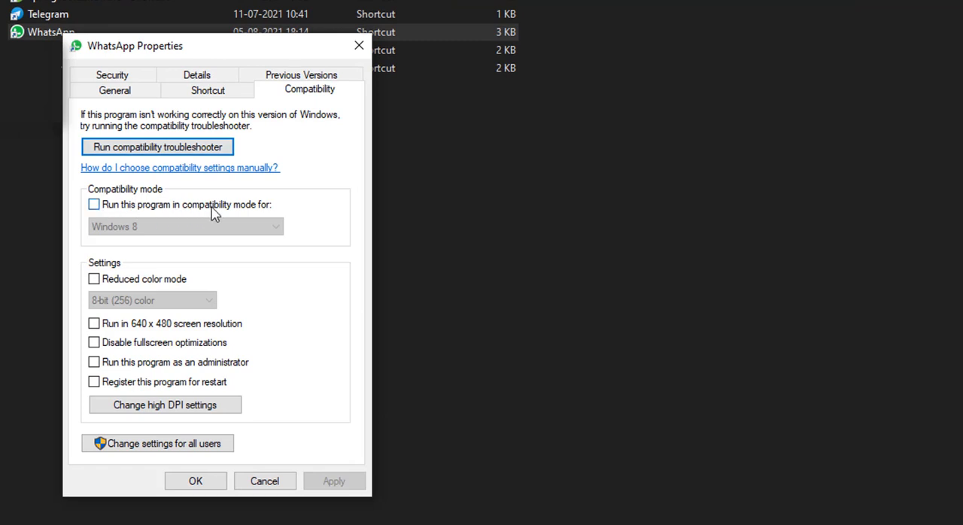
{"action": "left_click", "coordinate": [94, 204]}
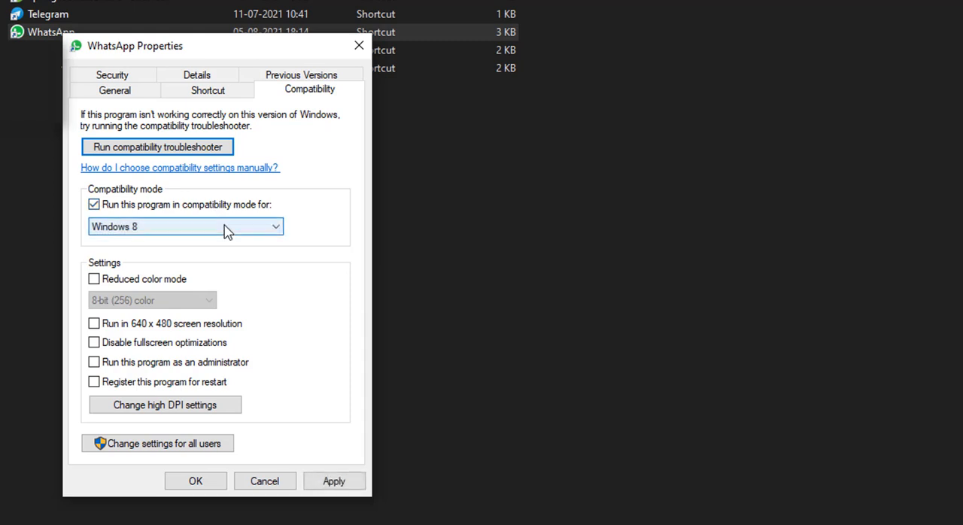
{"action": "left_click", "coordinate": [186, 227]}
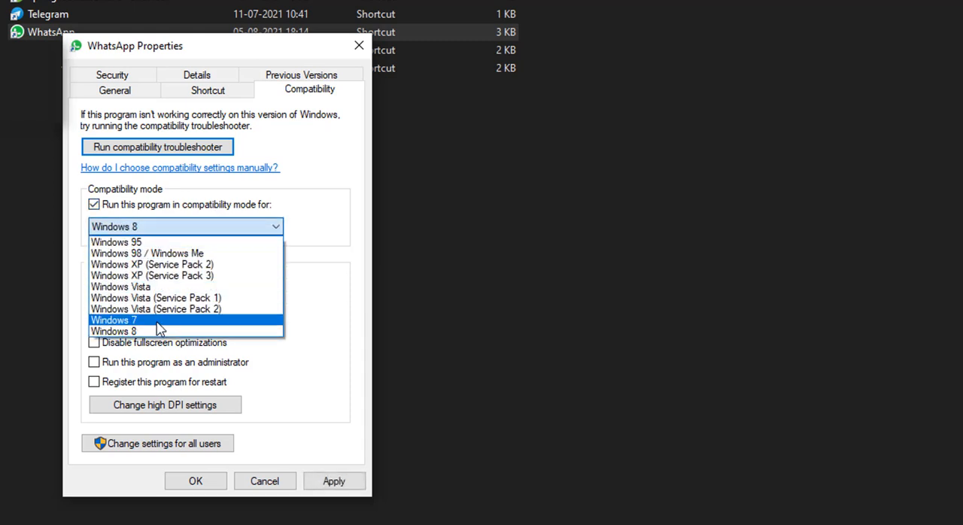
{"action": "left_click", "coordinate": [113, 319]}
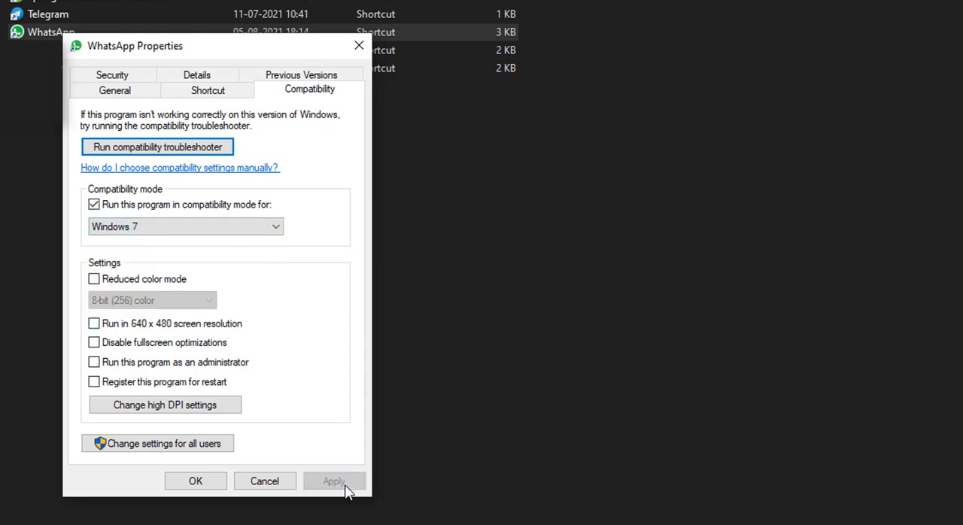
{"action": "left_click", "coordinate": [196, 480]}
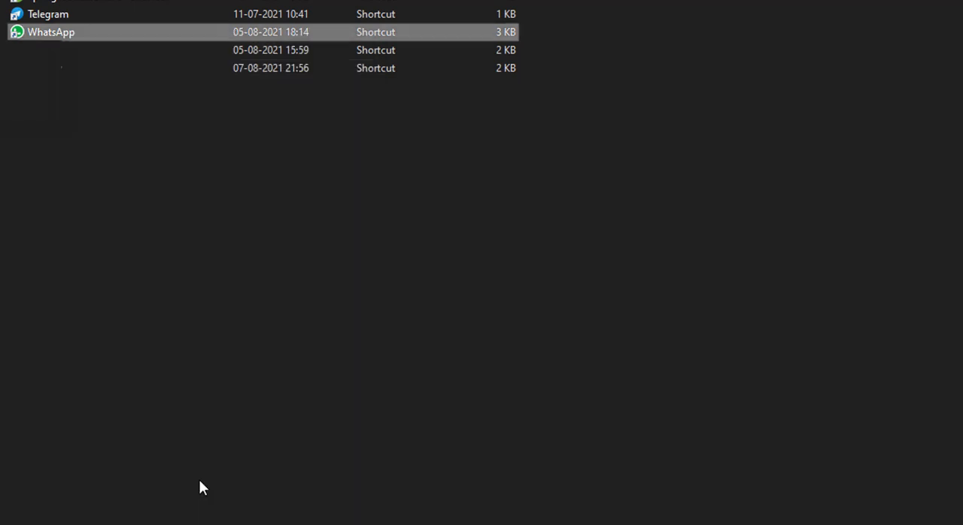
{"action": "mouse_move", "coordinate": [208, 452]}
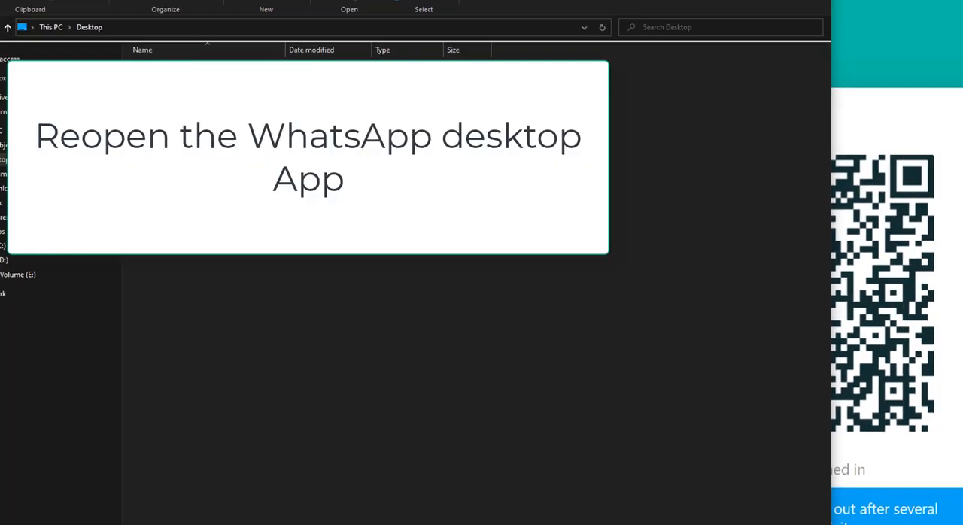
{"action": "left_click", "coordinate": [186, 213]}
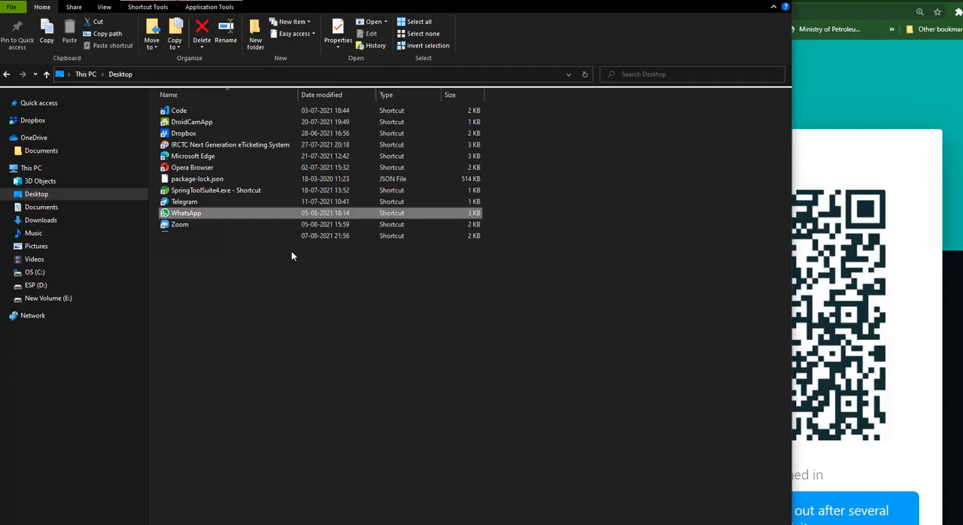